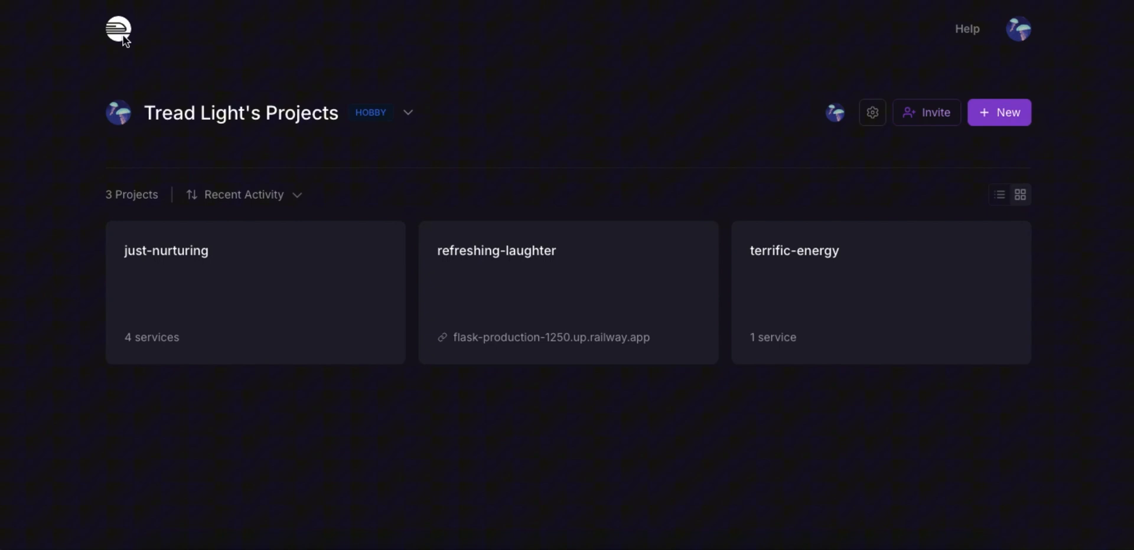
mouse_move(210, 38)
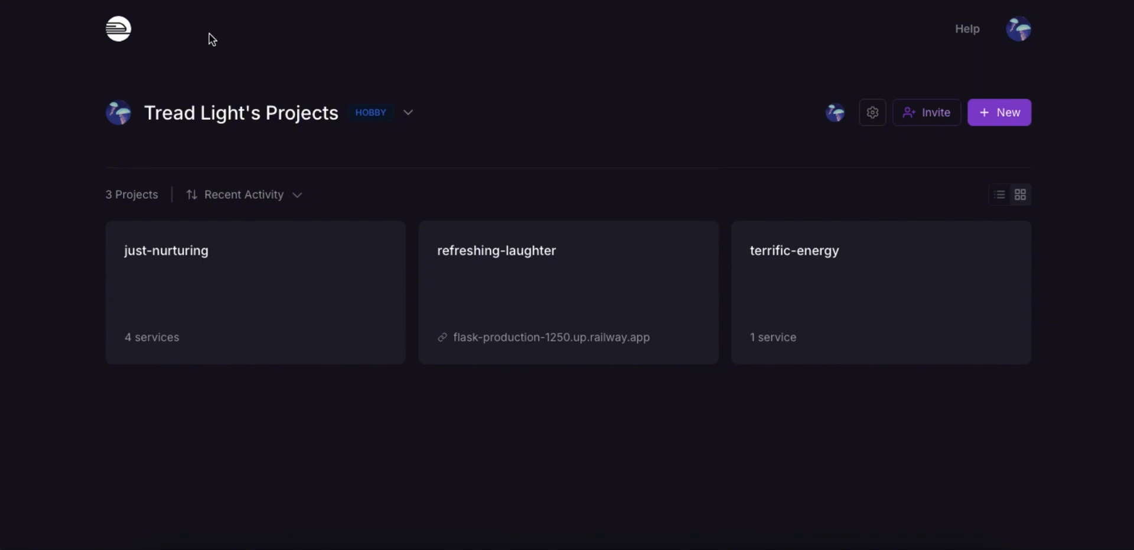
mouse_move(1018, 29)
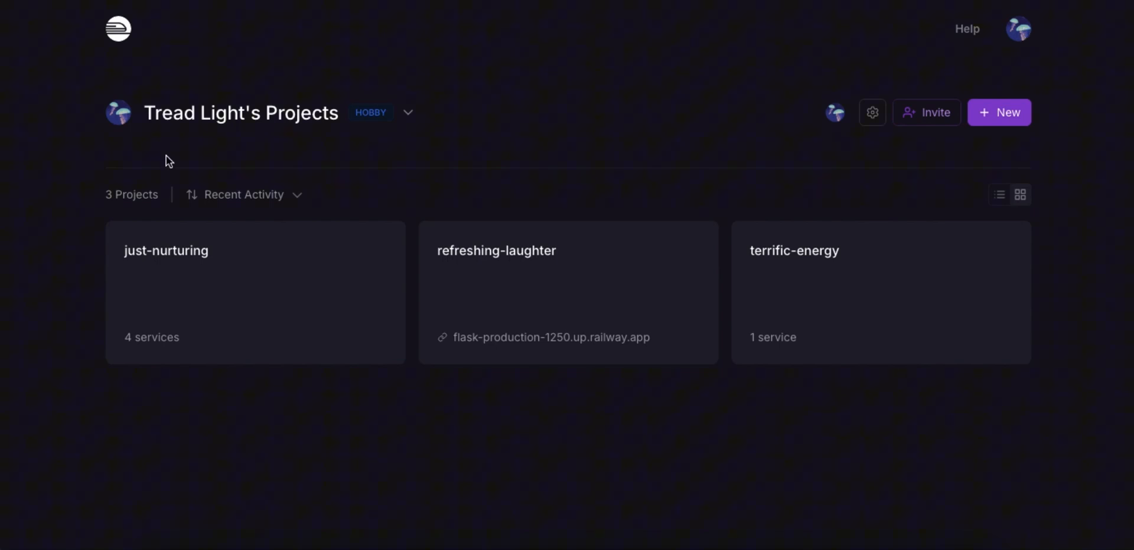
mouse_move(133, 51)
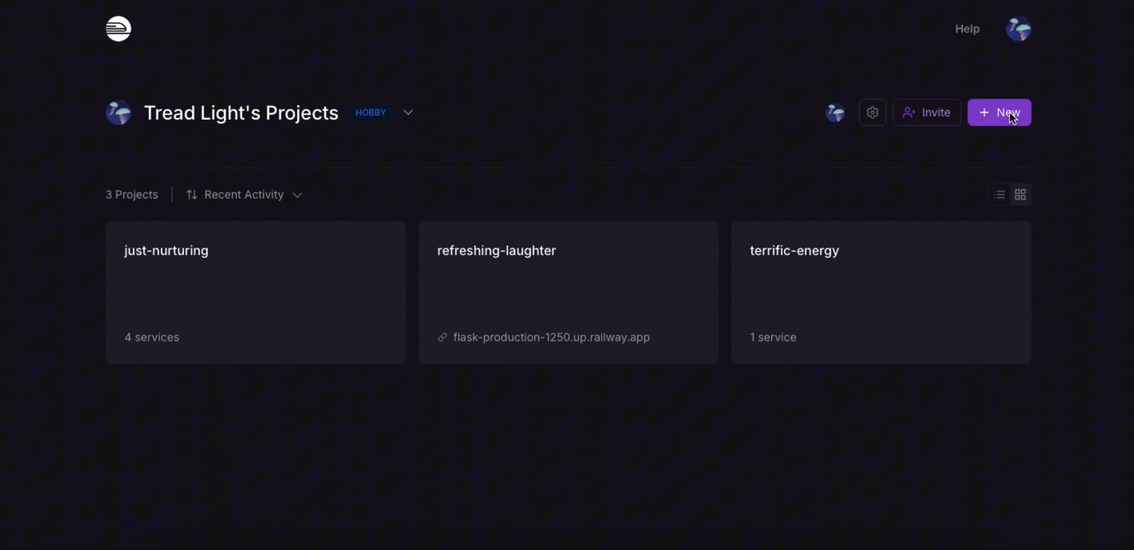
Step: Start a new Railway project from a template, opening the template deployment options
click(998, 112)
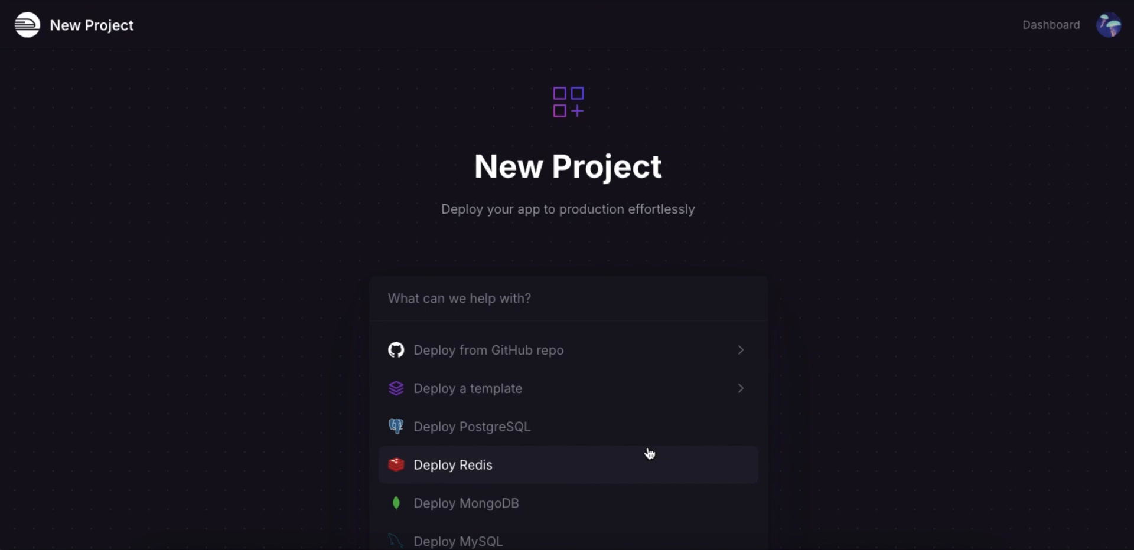
mouse_move(641, 357)
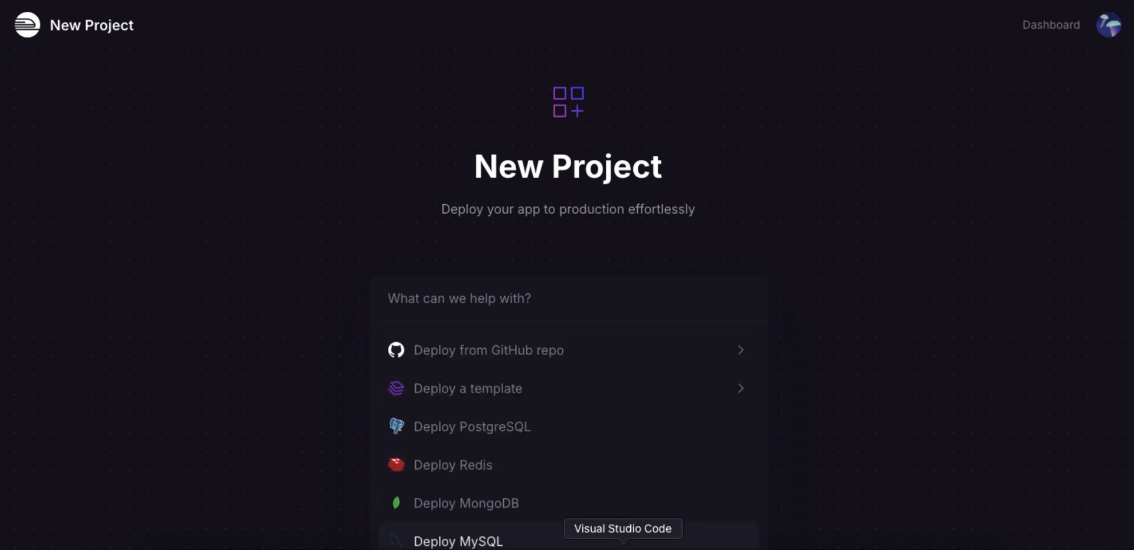
mouse_move(645, 391)
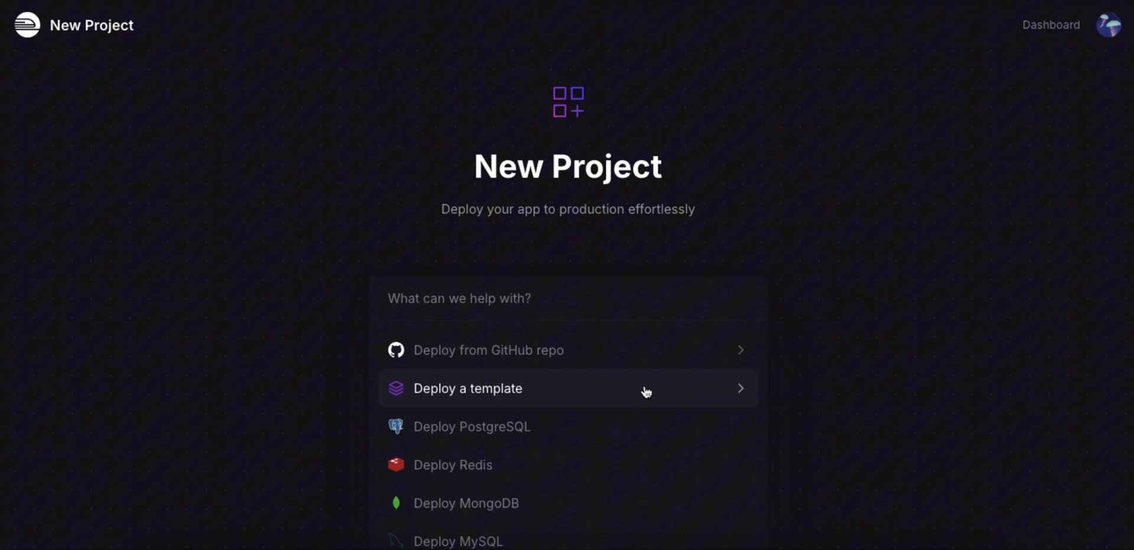
click(459, 298)
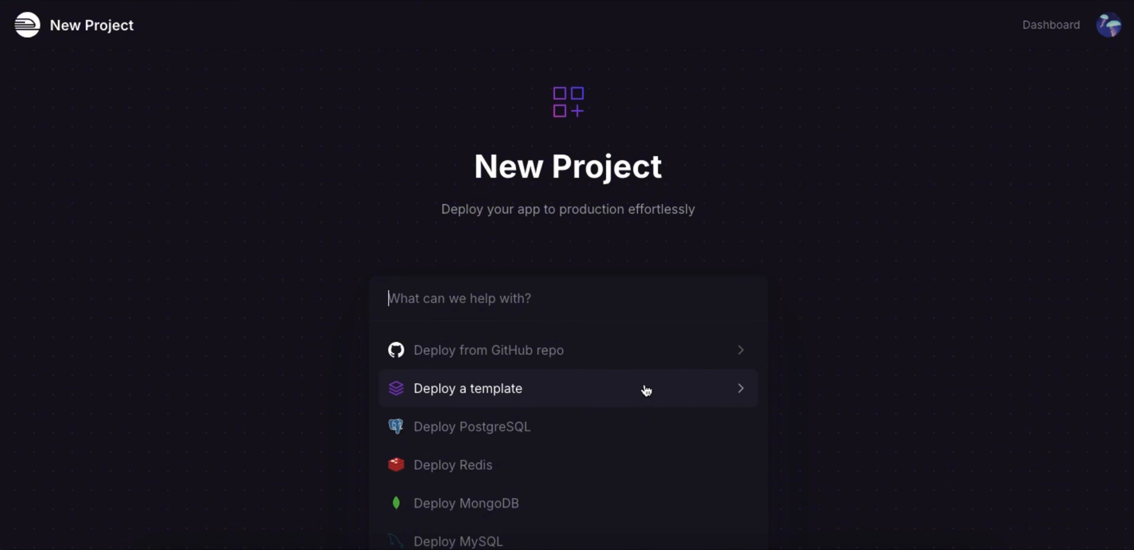
click(468, 388)
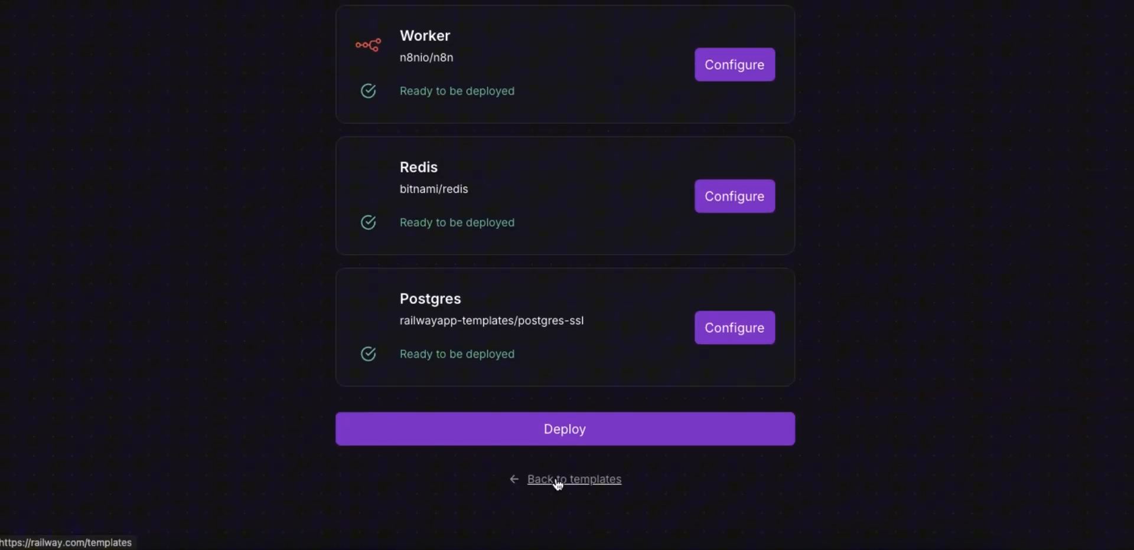
Step: Return to the template catalogue and search for 'n8n'
click(573, 479)
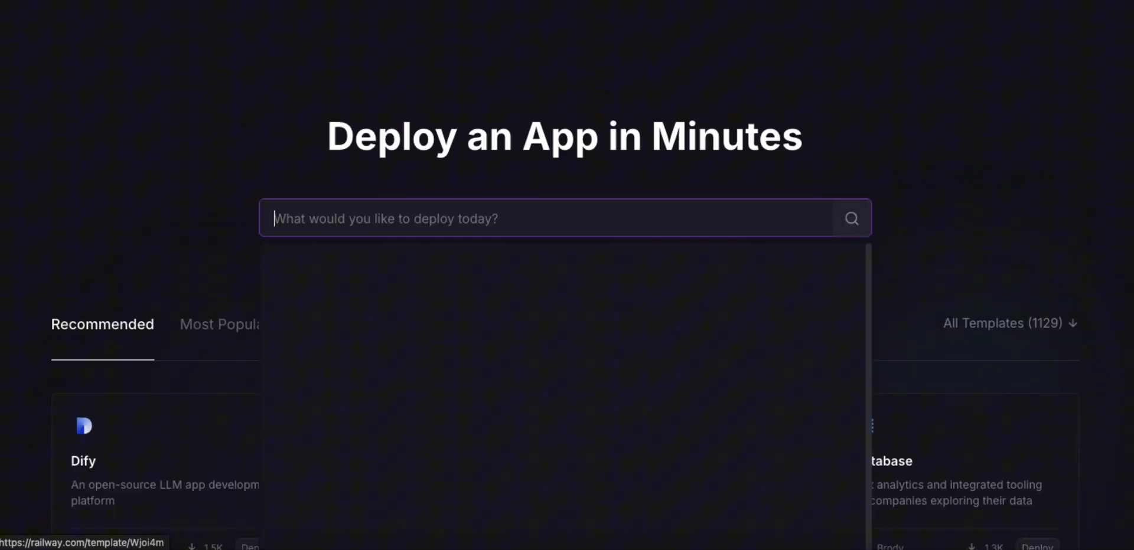
text(n8n)
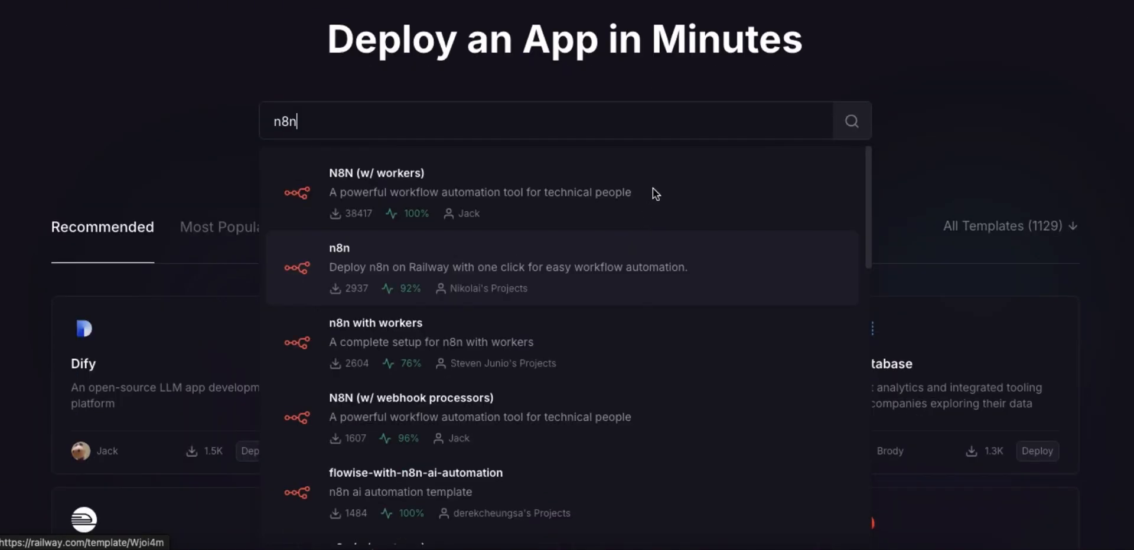
mouse_move(679, 466)
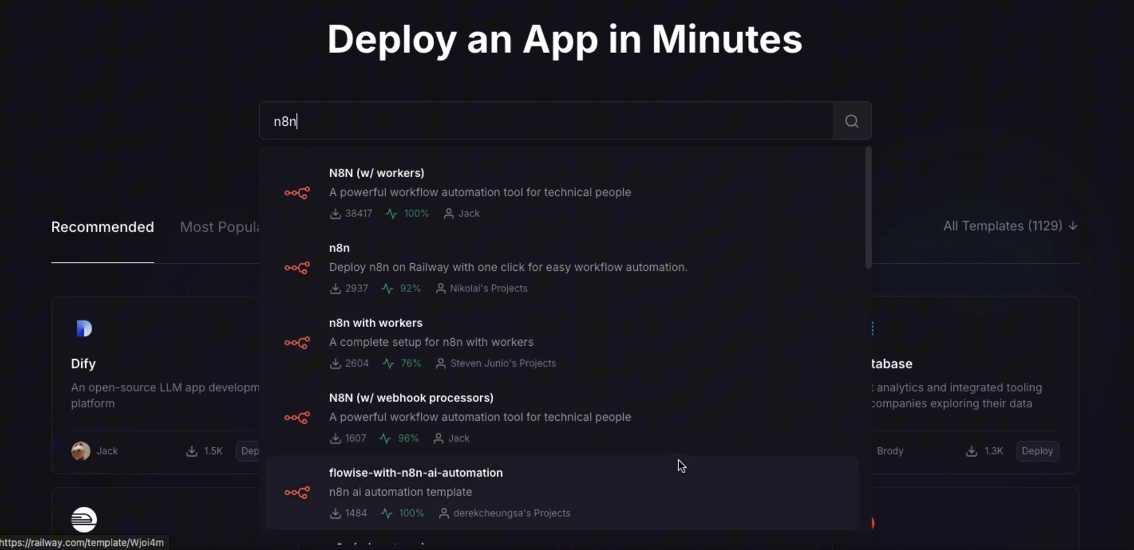
mouse_move(690, 200)
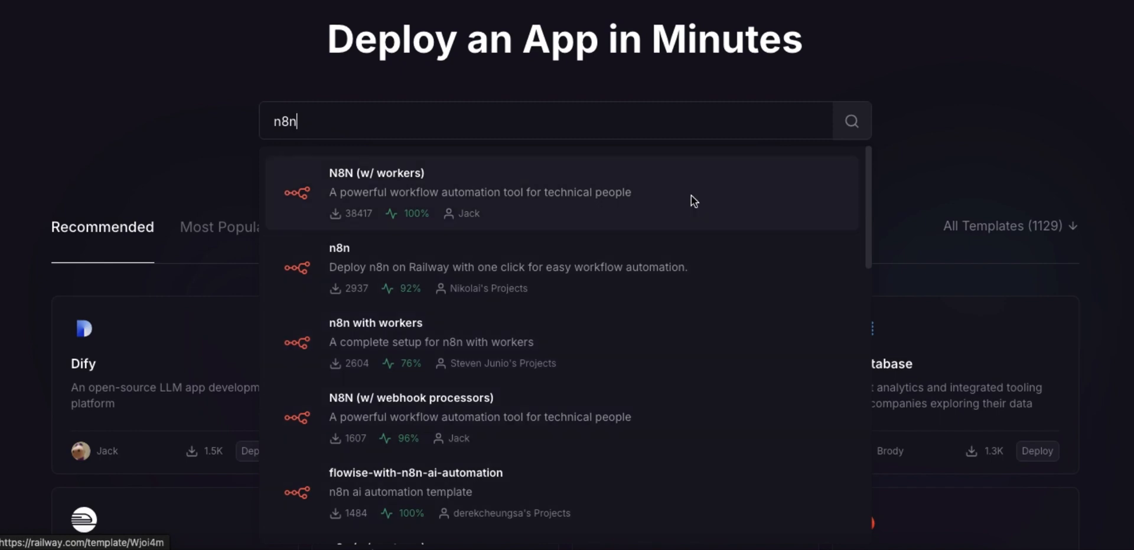
mouse_move(349, 184)
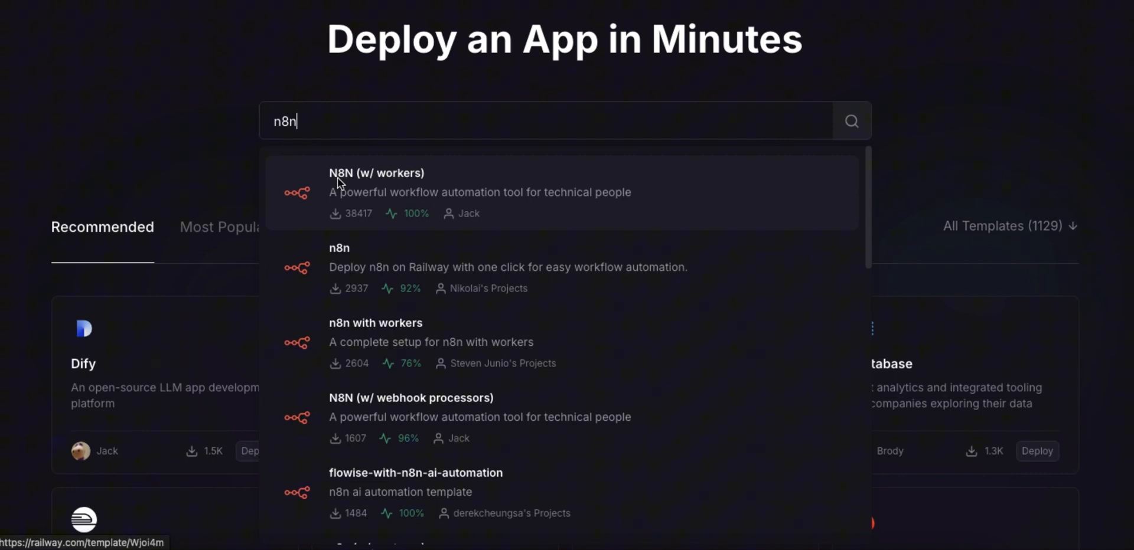
mouse_move(510, 197)
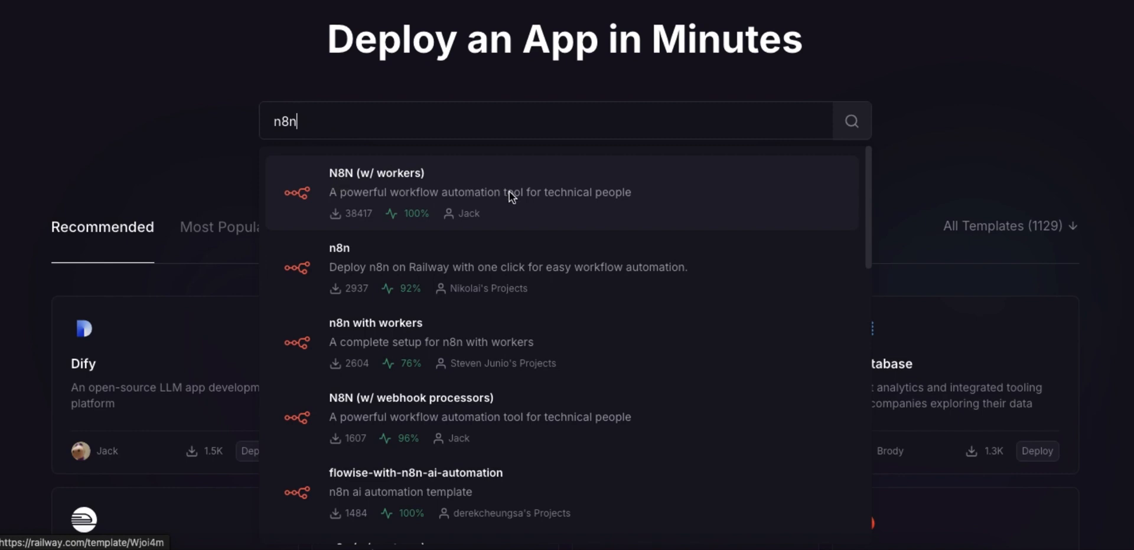
mouse_move(603, 199)
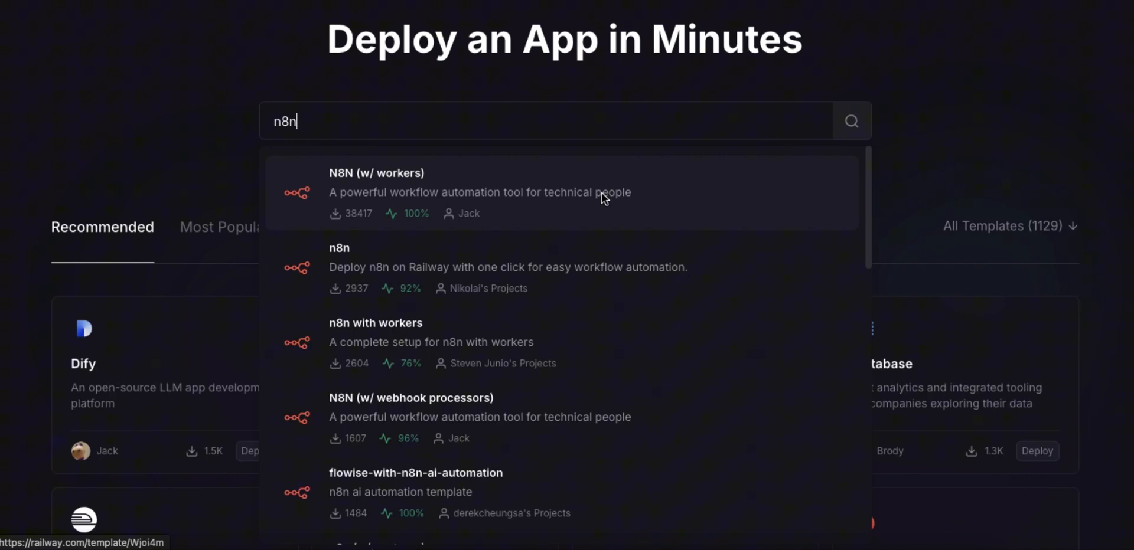
mouse_move(626, 190)
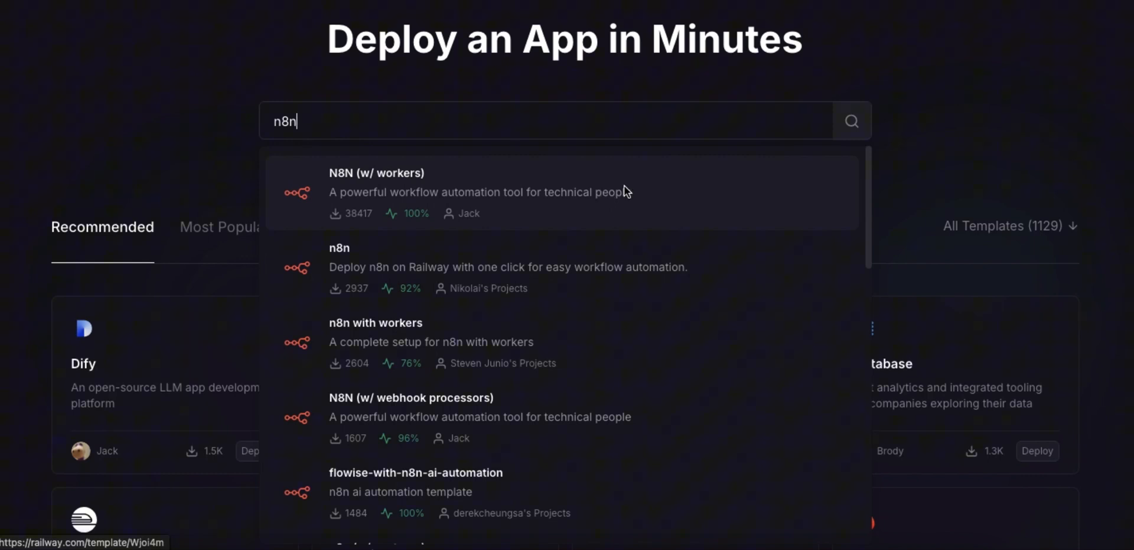
click(376, 173)
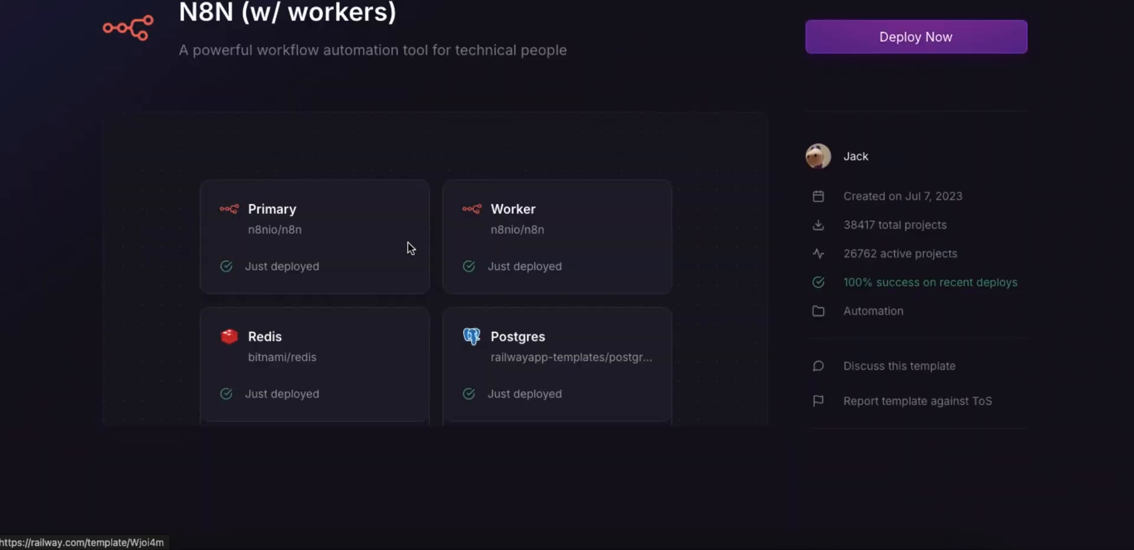
mouse_move(244, 207)
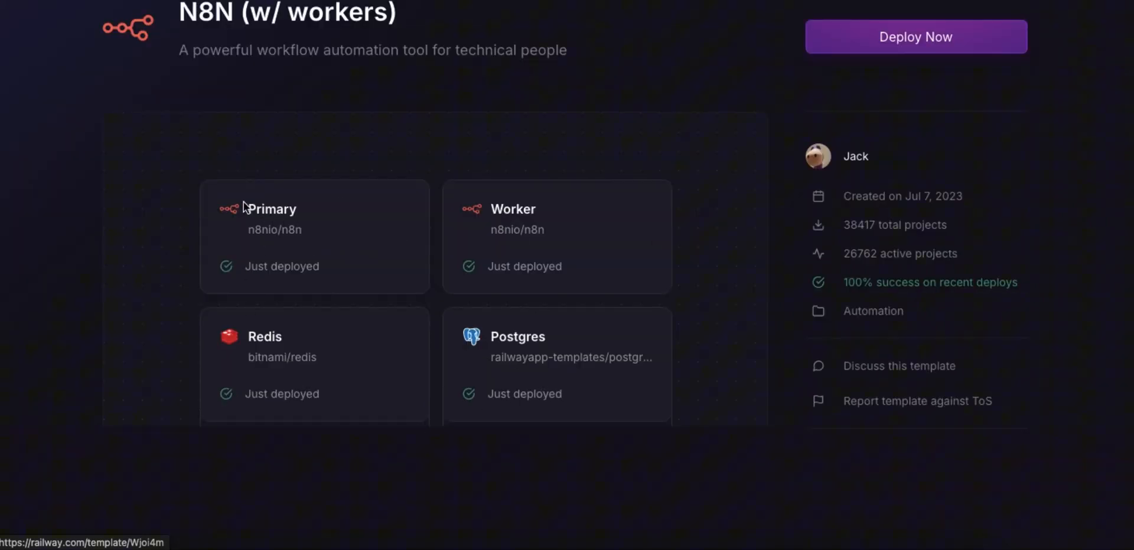
mouse_move(471, 365)
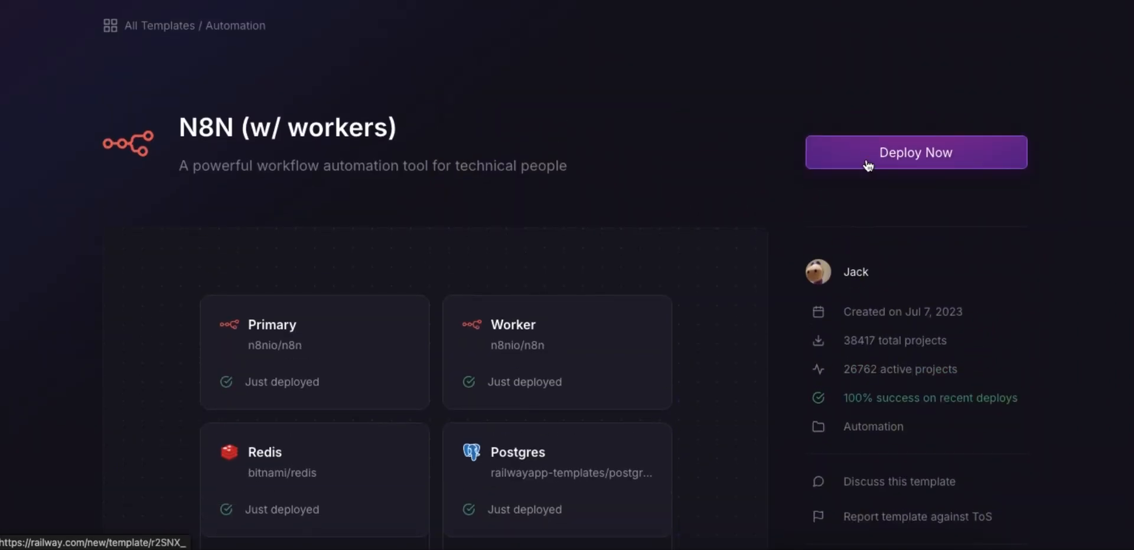
Step: Deploy the N8N (w/ workers) template after reviewing the Primary service's configuration
click(915, 153)
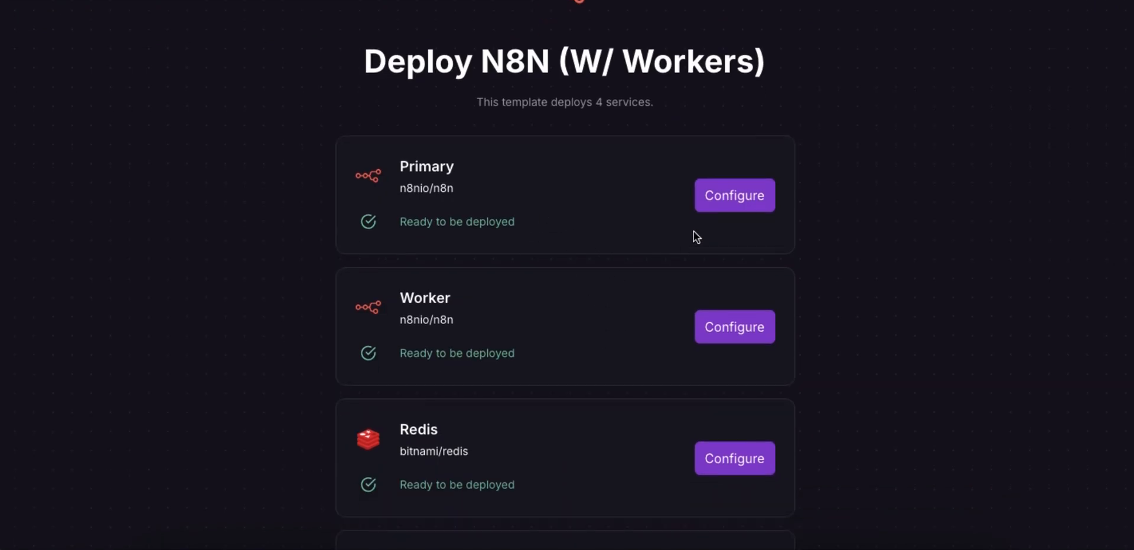
click(732, 195)
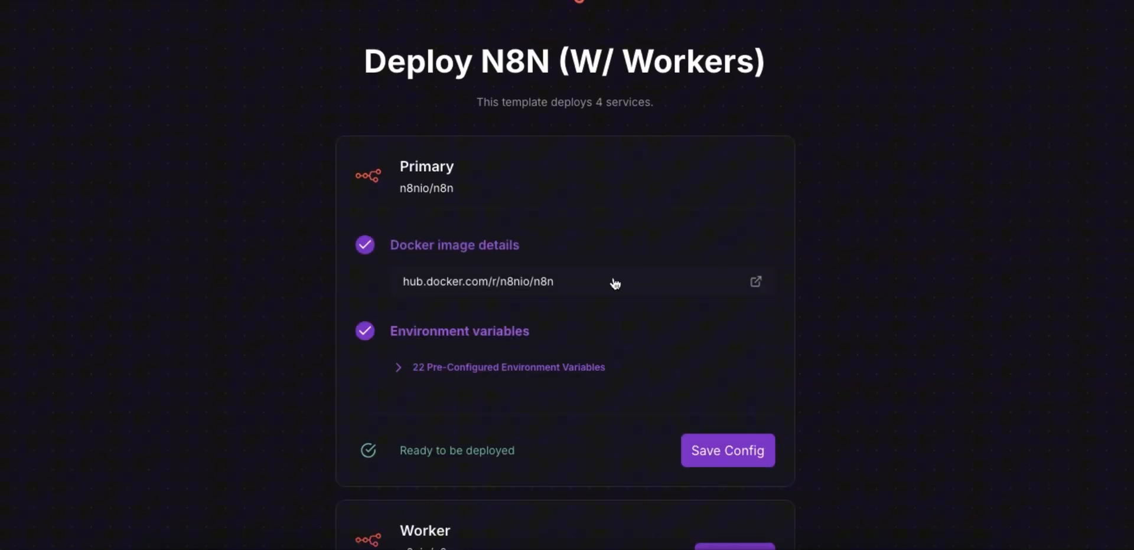
mouse_move(503, 377)
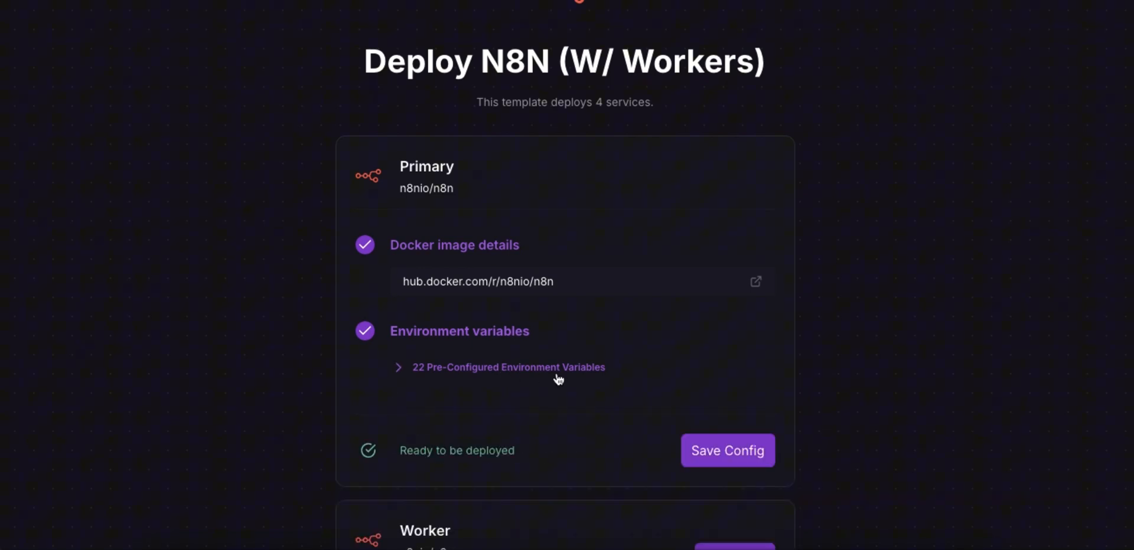
scroll(down, 3)
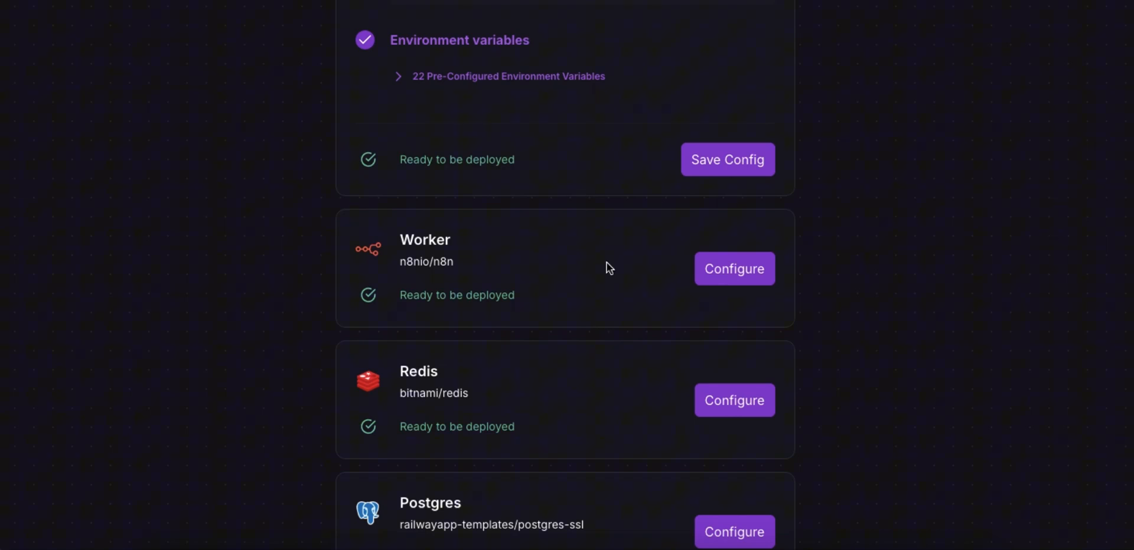
scroll(down, 3)
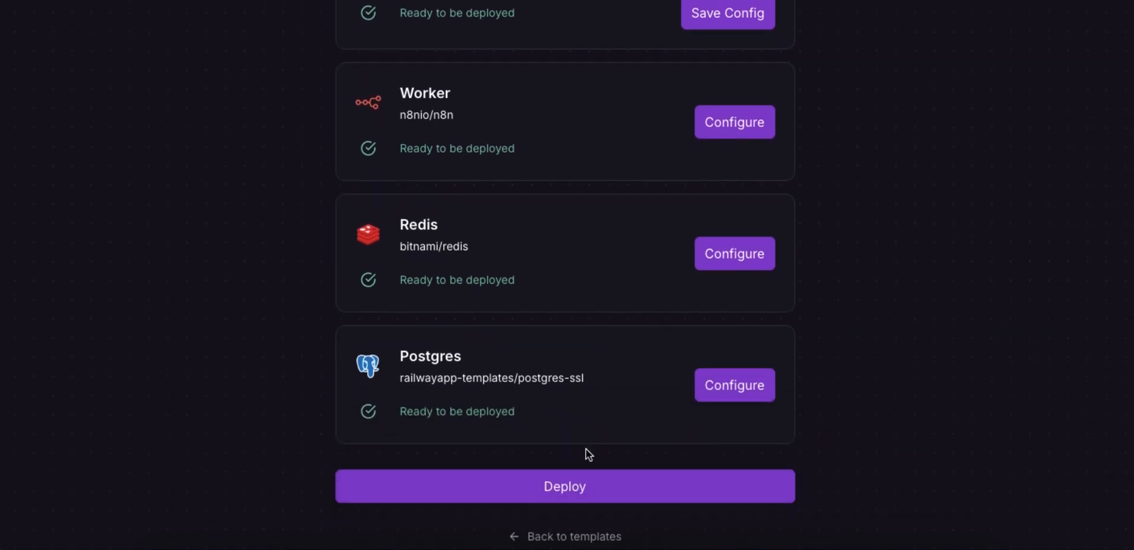
click(564, 486)
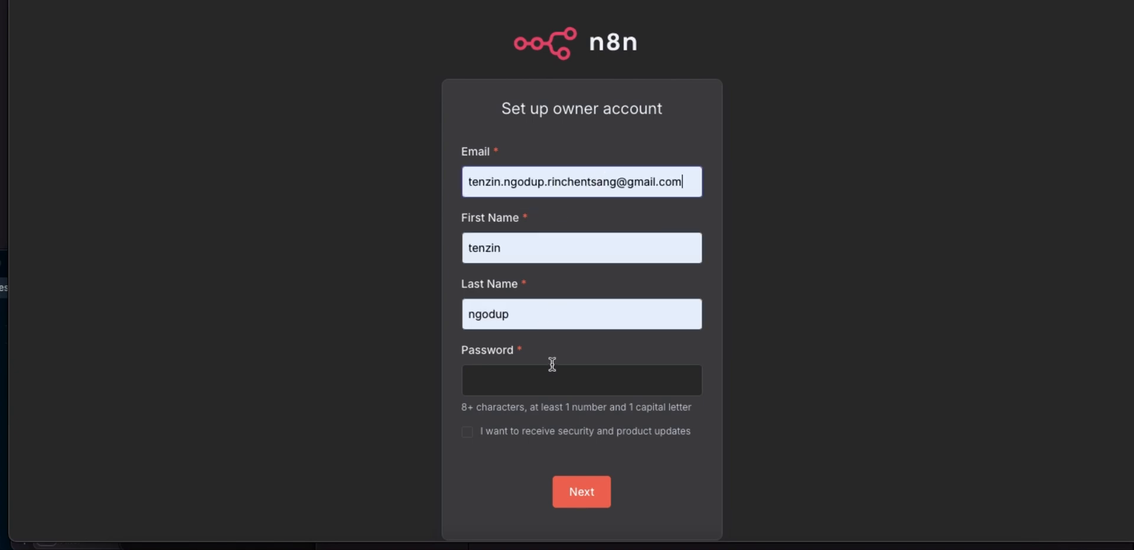
Step: Use a suggested strong password for the n8n owner account and submit it
click(580, 380)
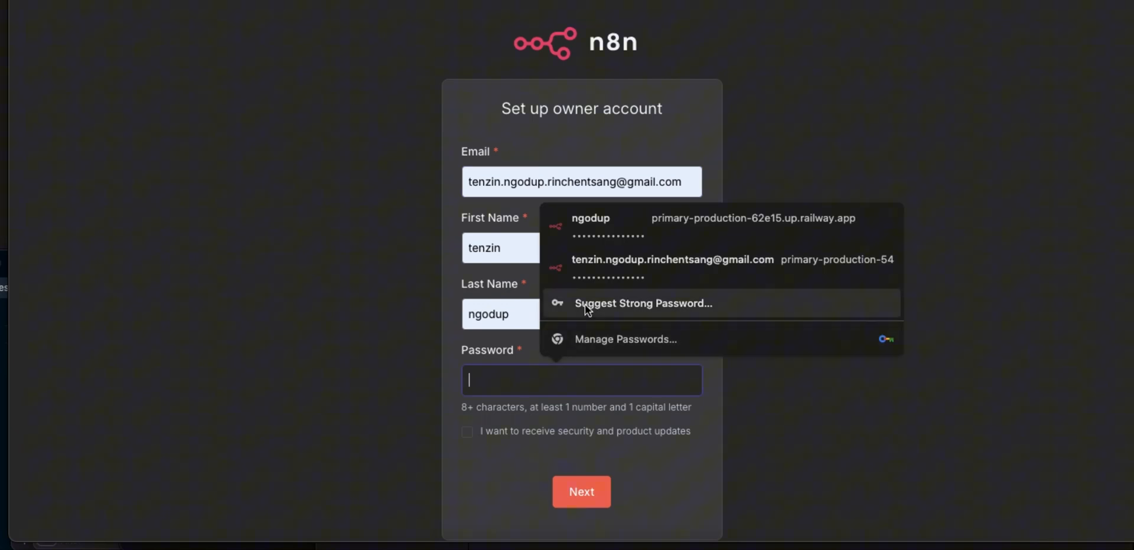
click(642, 303)
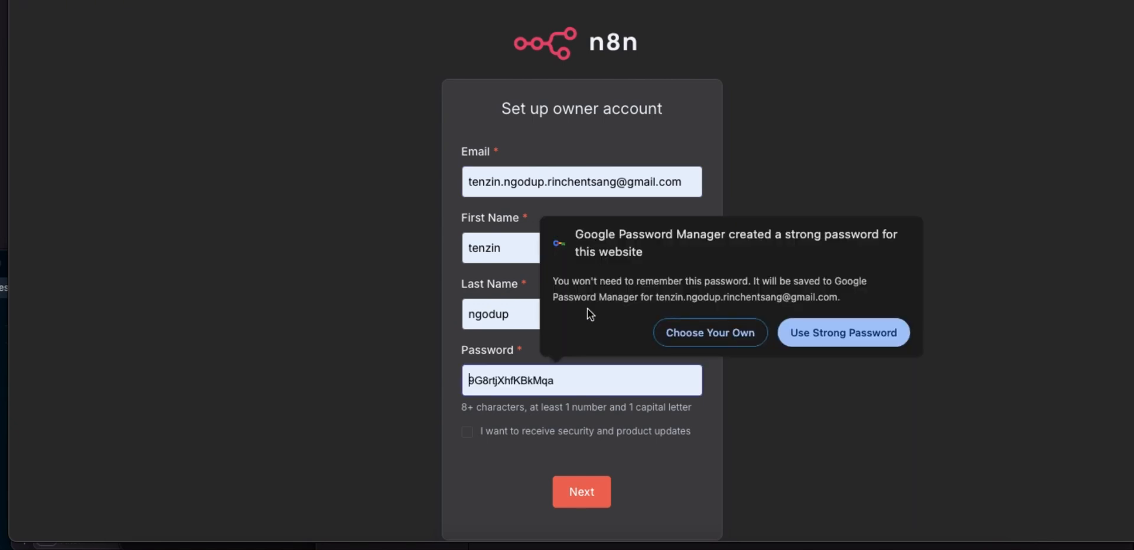
click(842, 333)
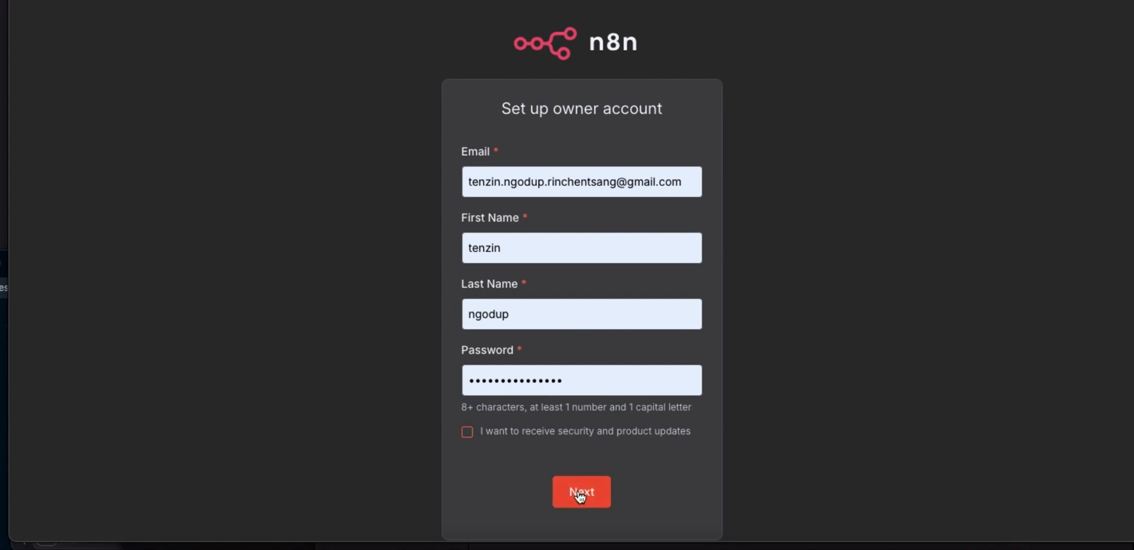
click(581, 492)
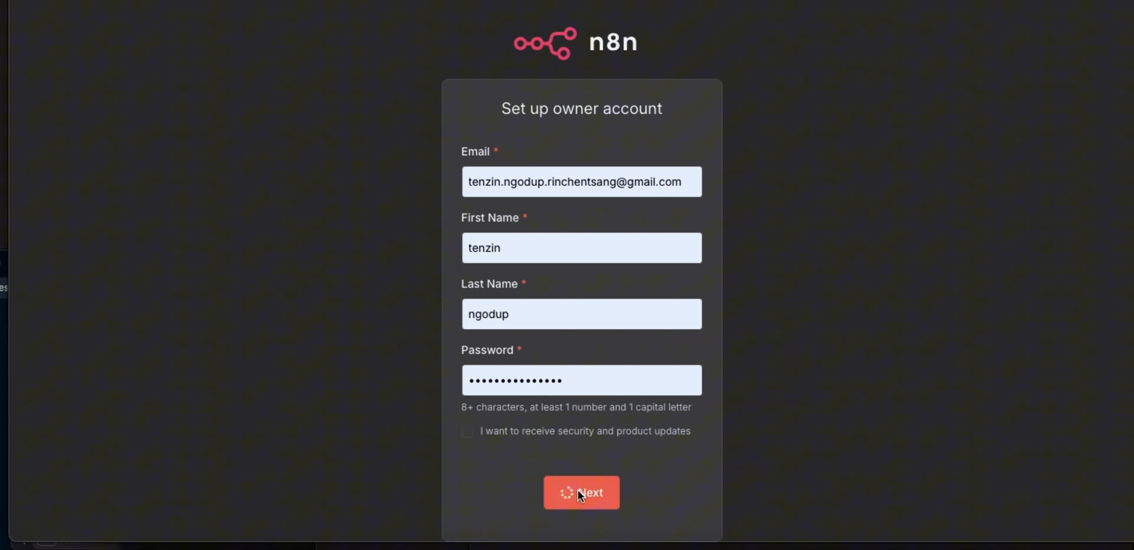
click(580, 493)
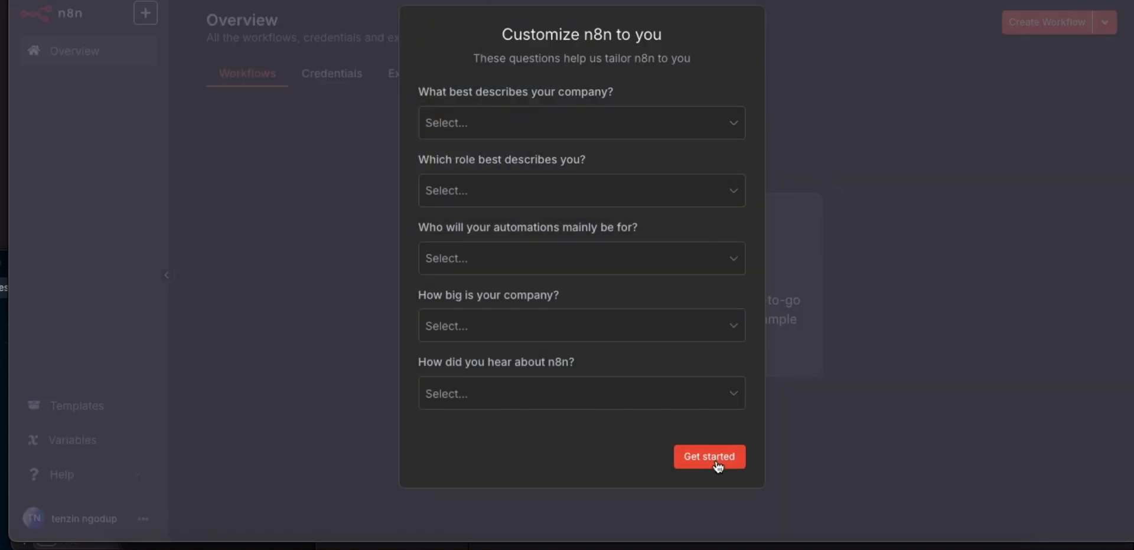
Step: Skip the Customize n8n questionnaire by choosing Get started
click(709, 457)
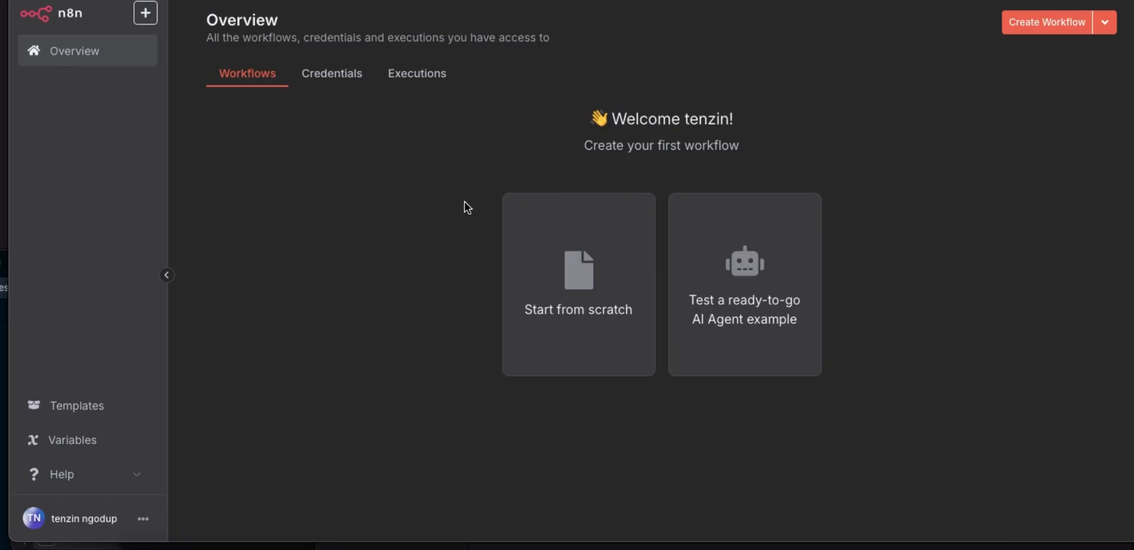
mouse_move(611, 293)
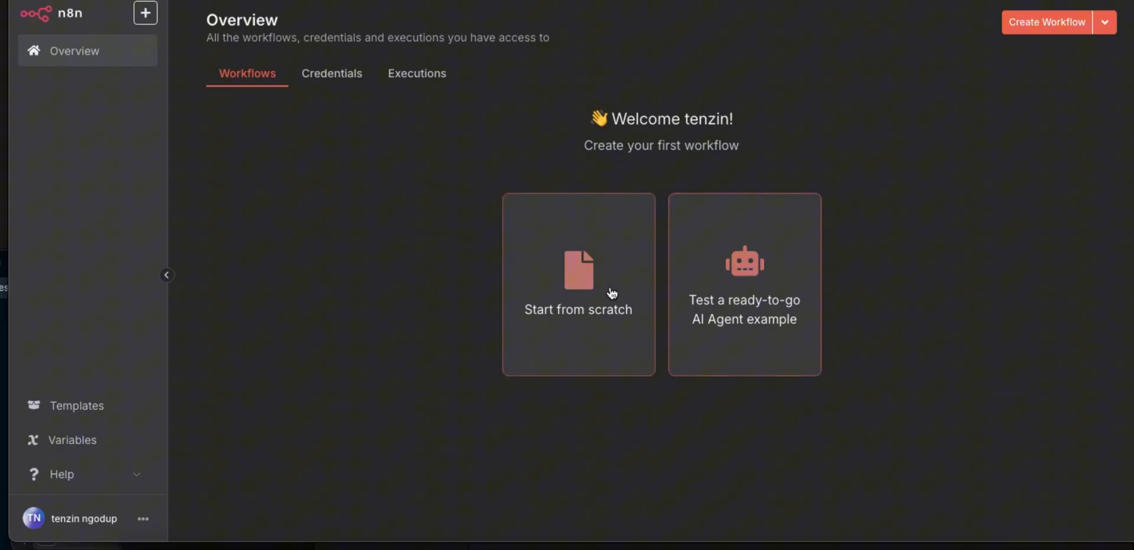